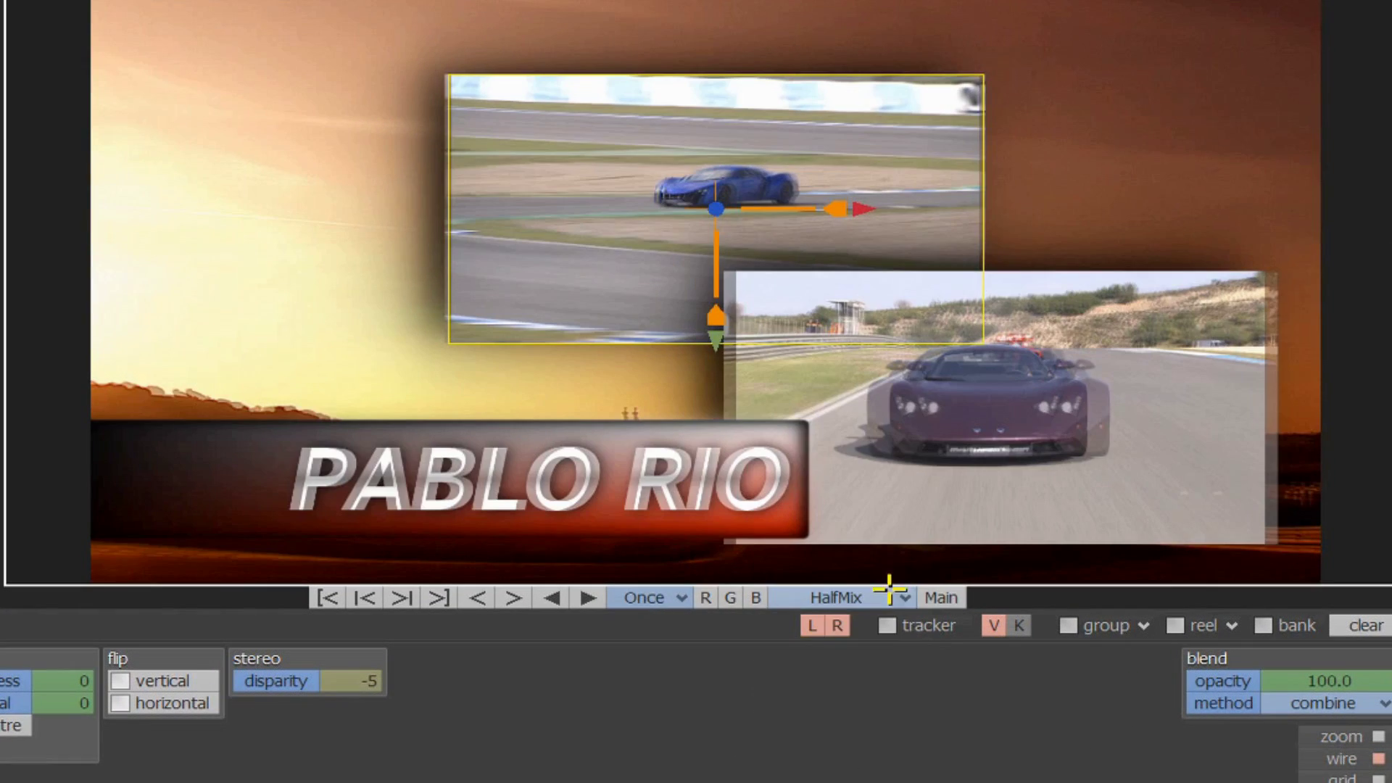
Switch the viewer's stereo display from half mix to AnaglyphMono
left_click(833, 596)
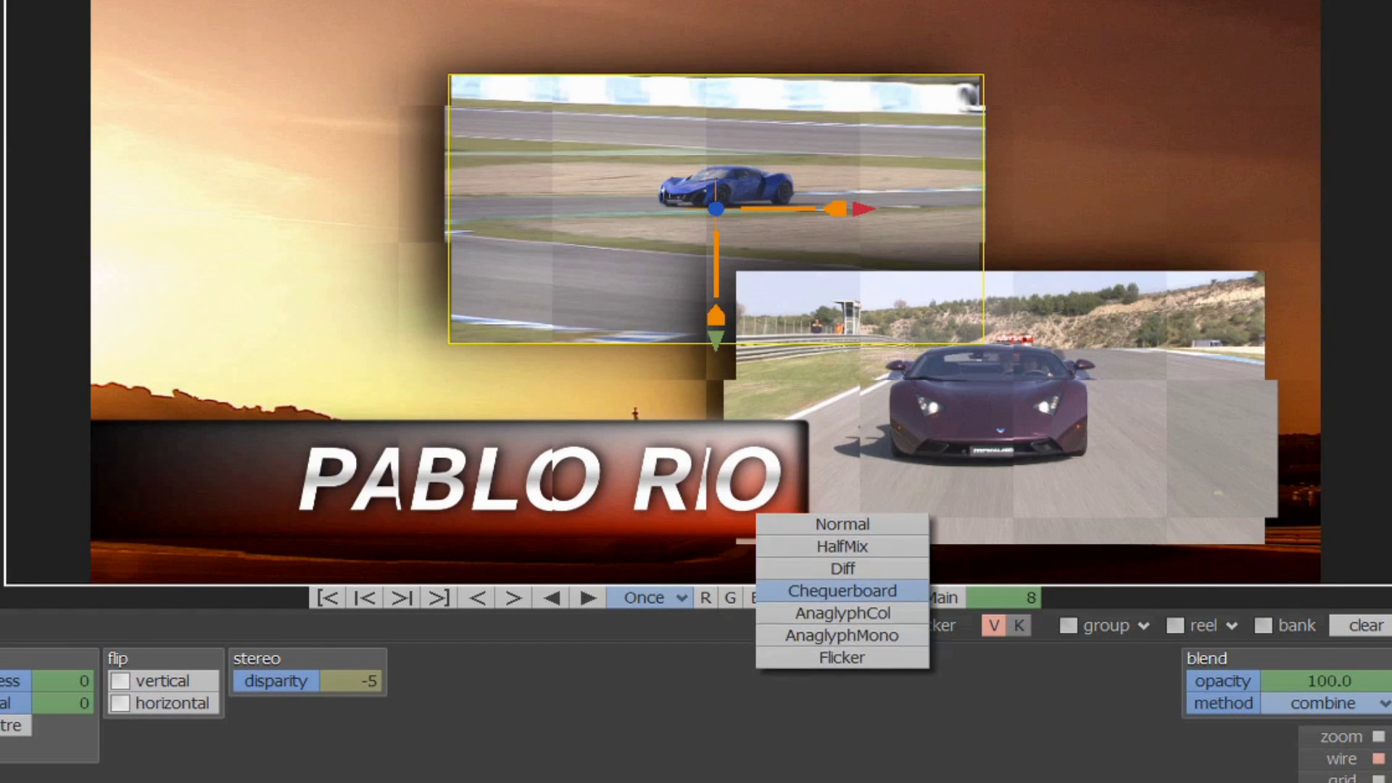
left_click(840, 635)
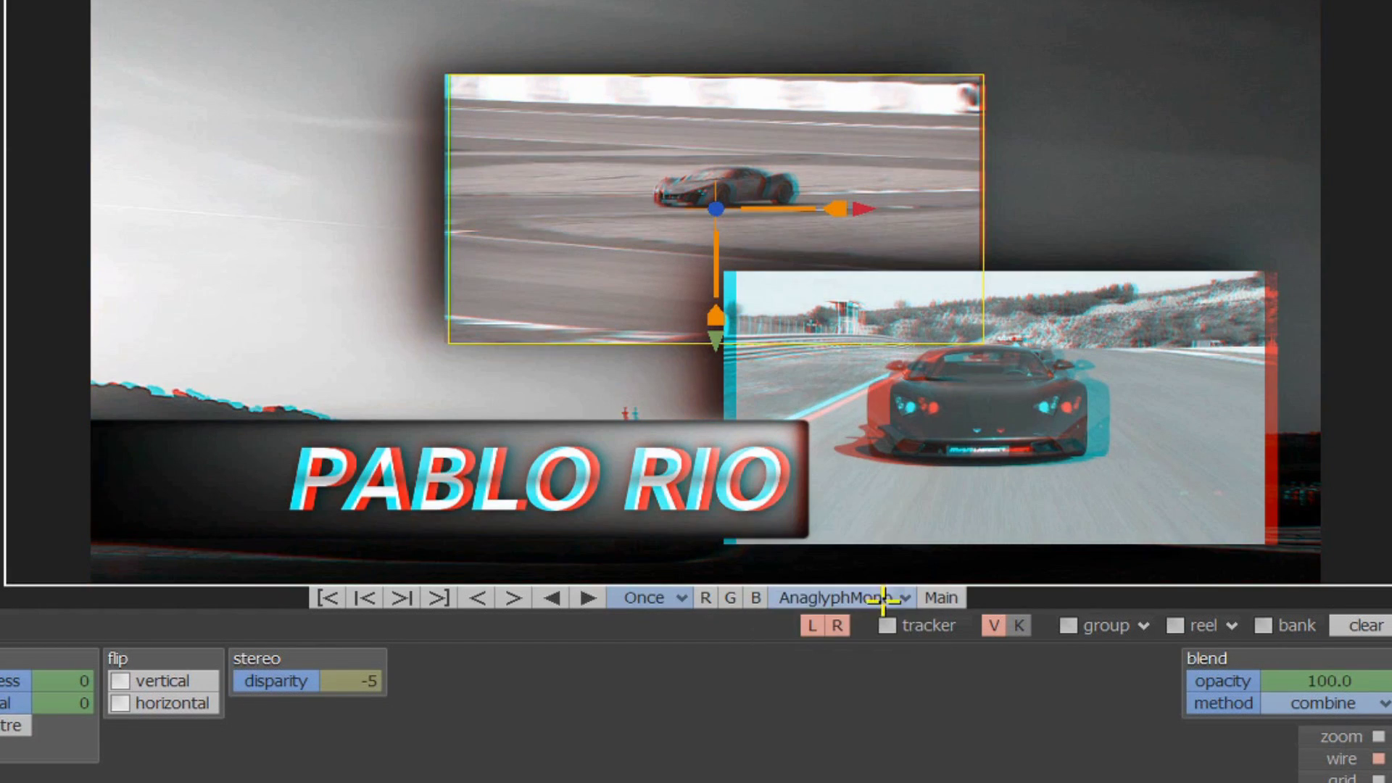
left_click(835, 596)
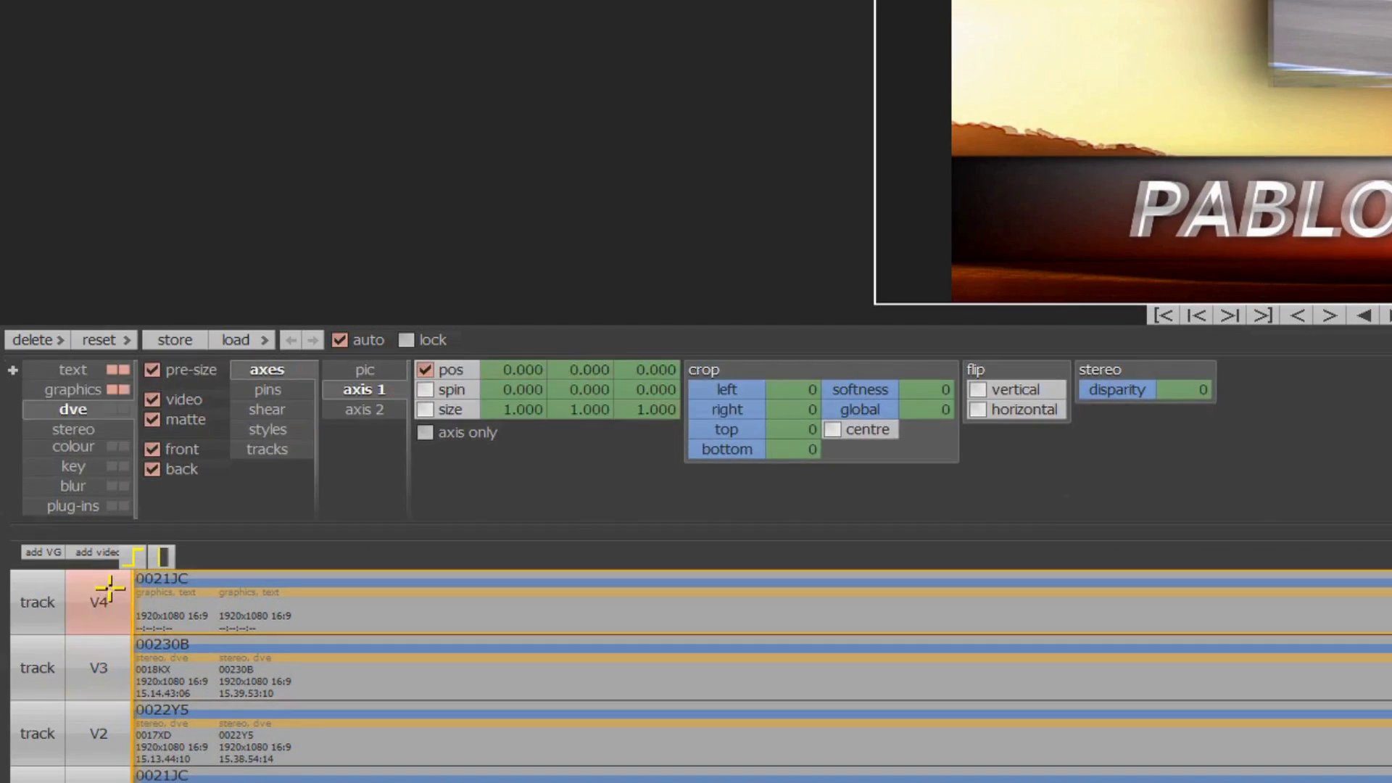
Select the car clip on V3 and bring up its stereo tools with the measurement console
left_click(72, 370)
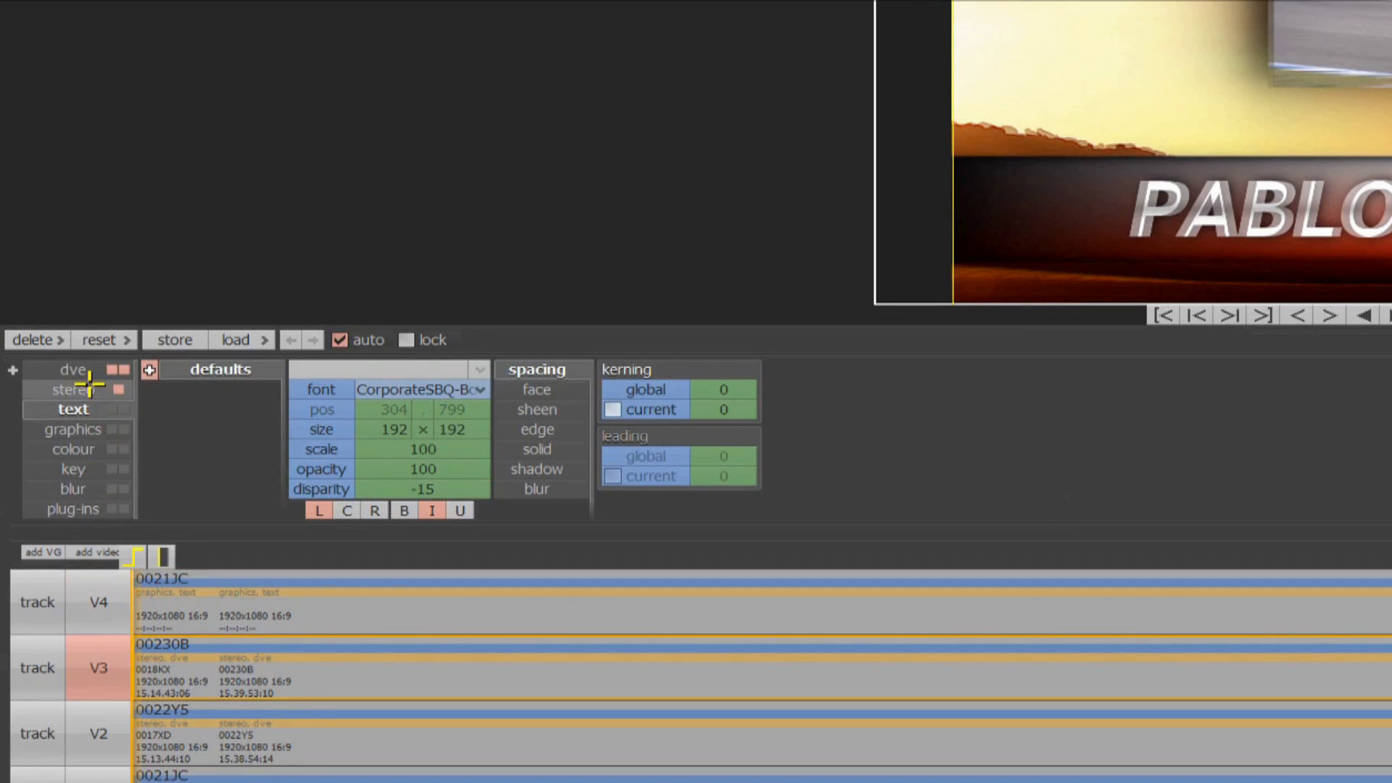
left_click(70, 389)
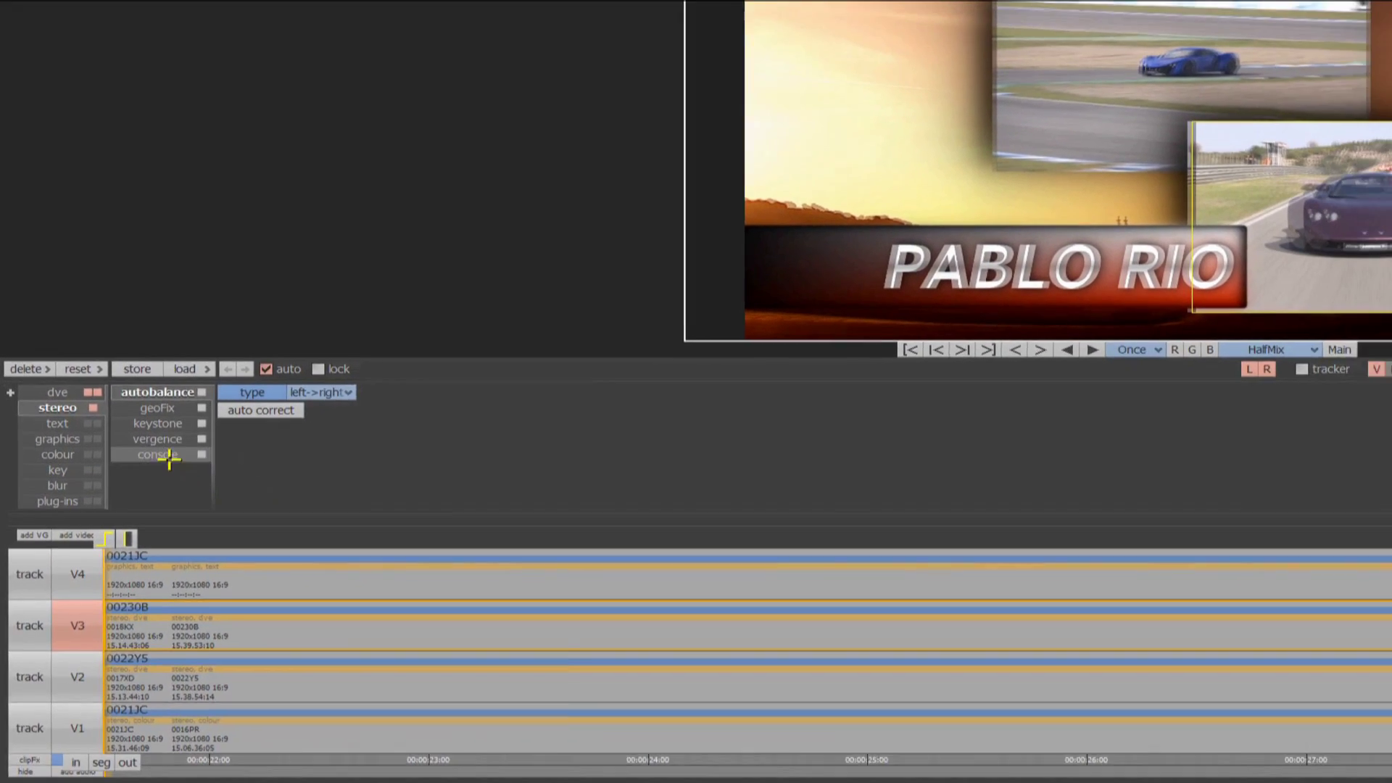
left_click(158, 454)
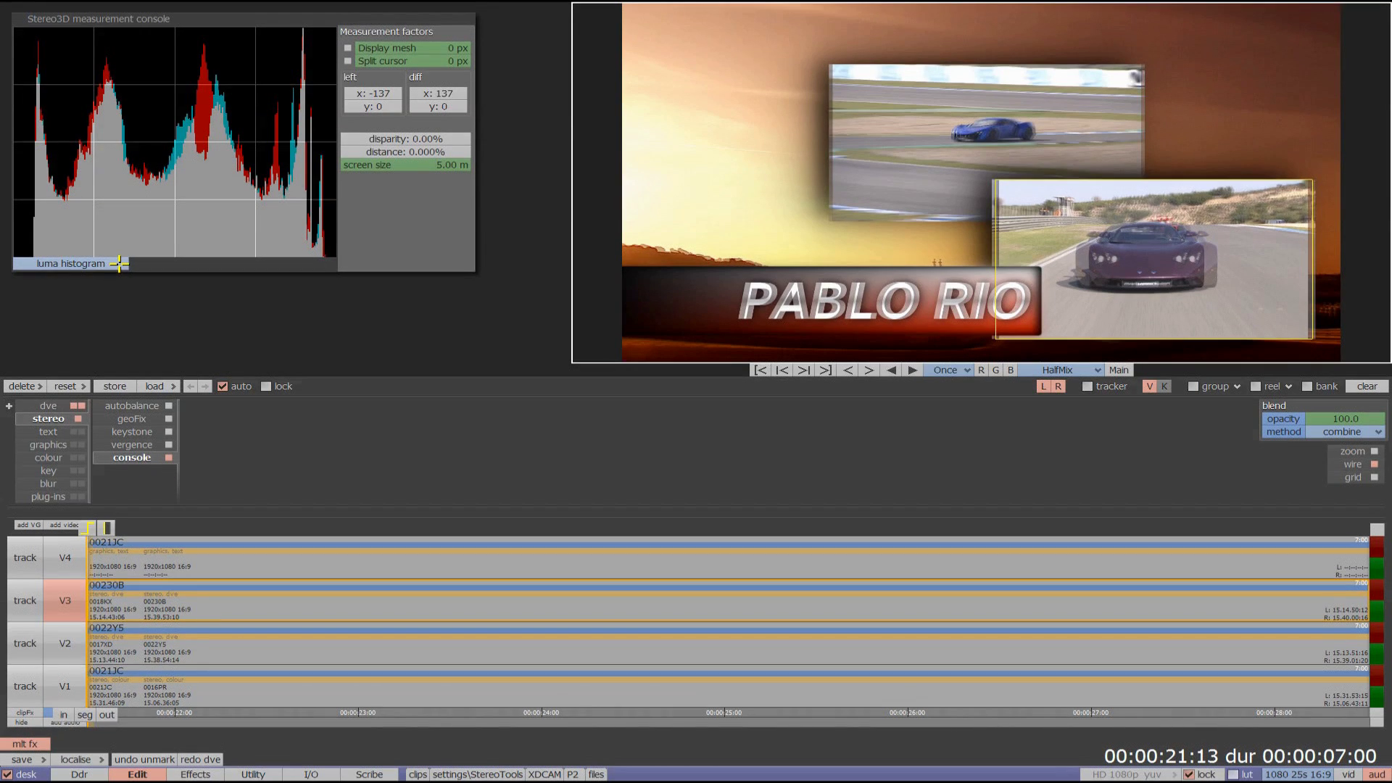
Cycle the console scope through chroma vectorscope to the depth Budget graph
left_click(71, 263)
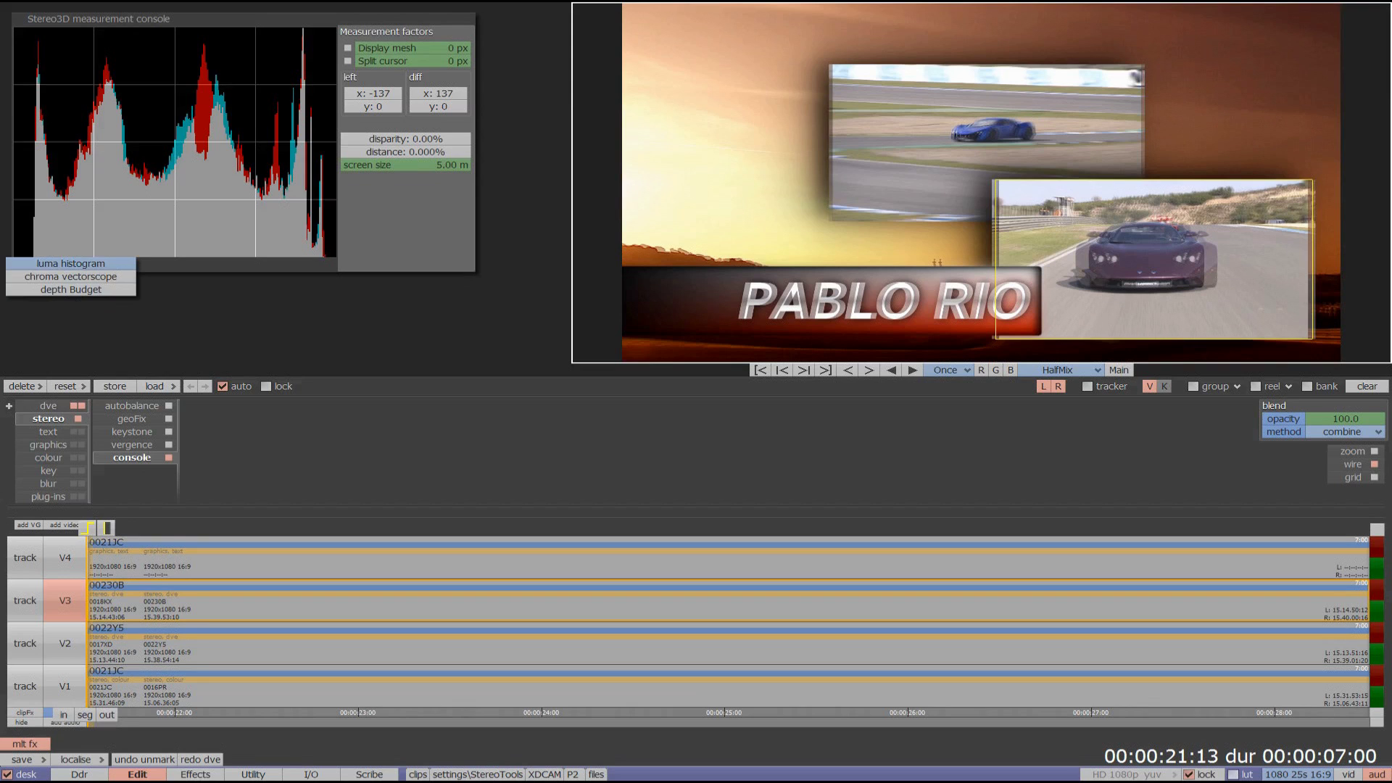
left_click(71, 276)
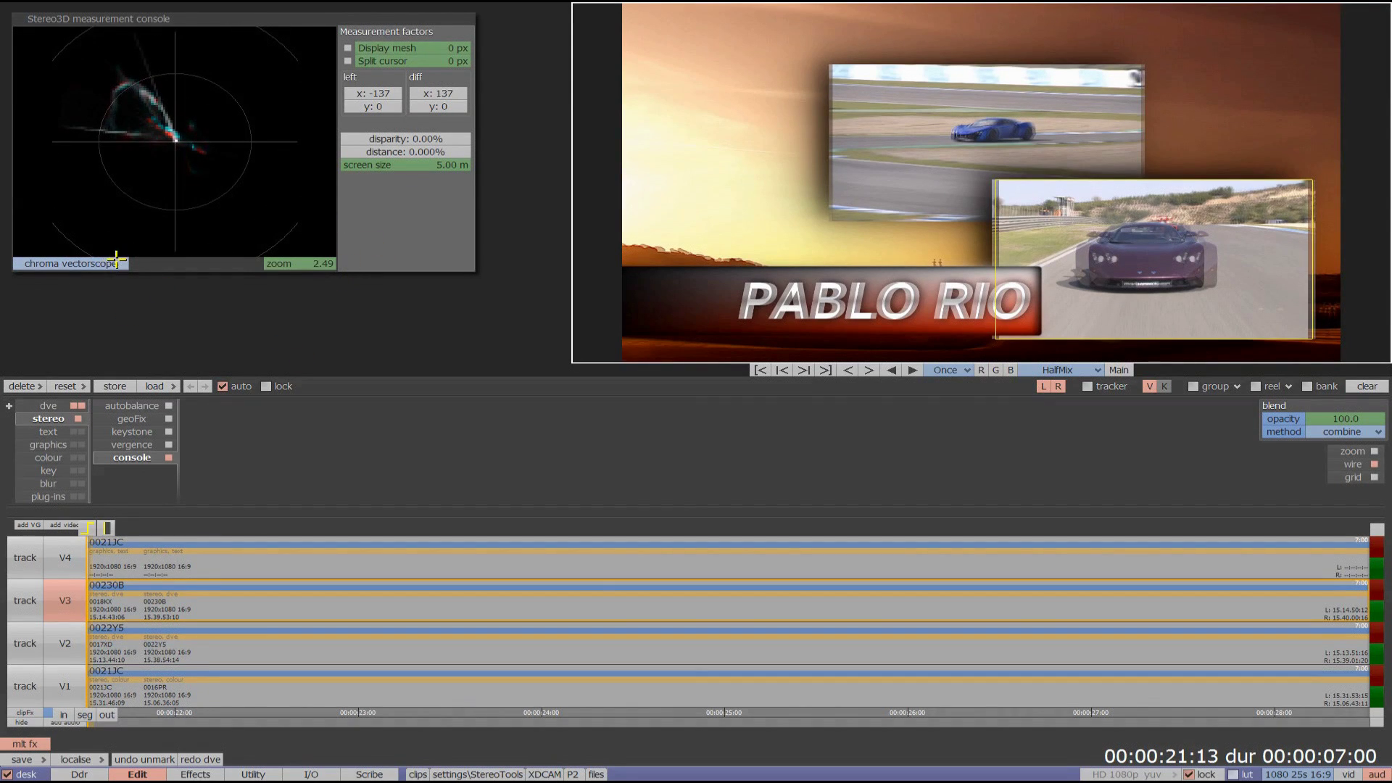
left_click(70, 262)
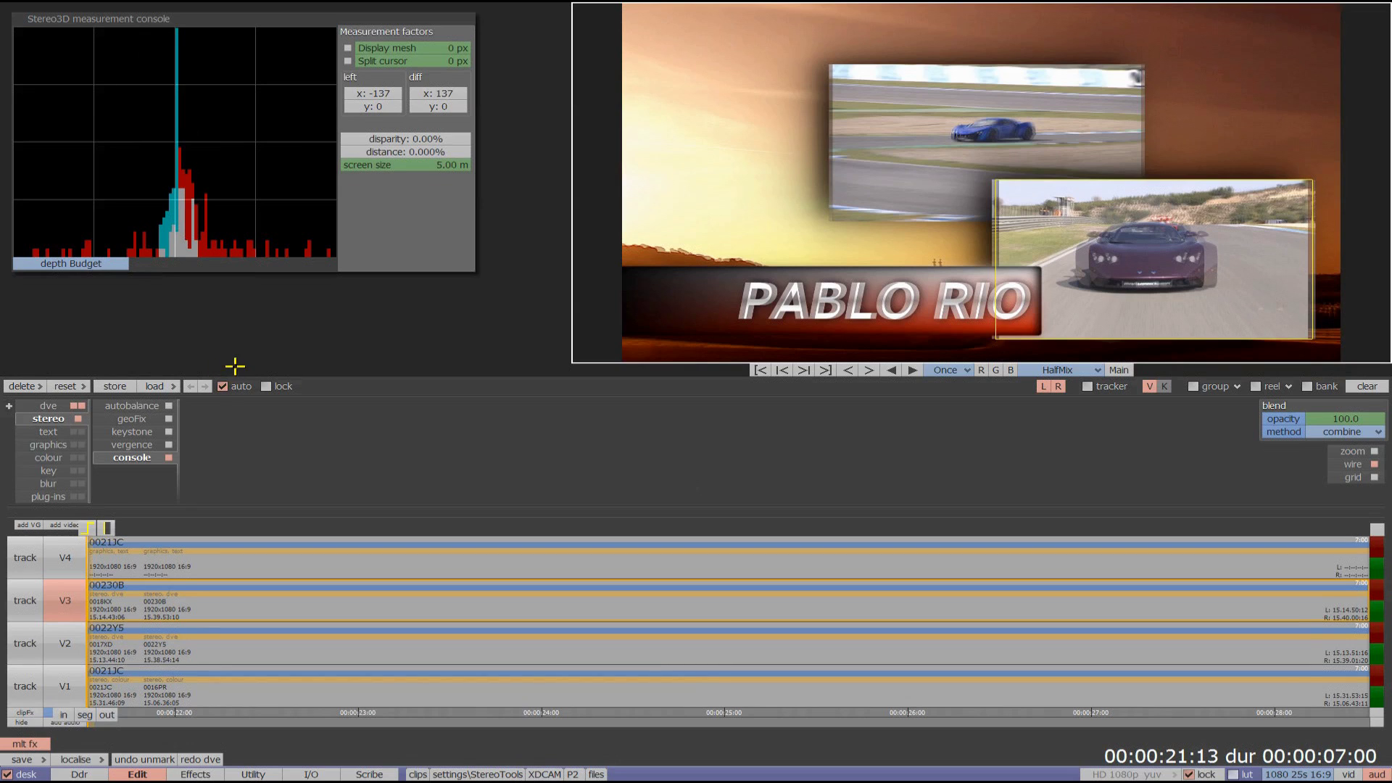
left_click(132, 404)
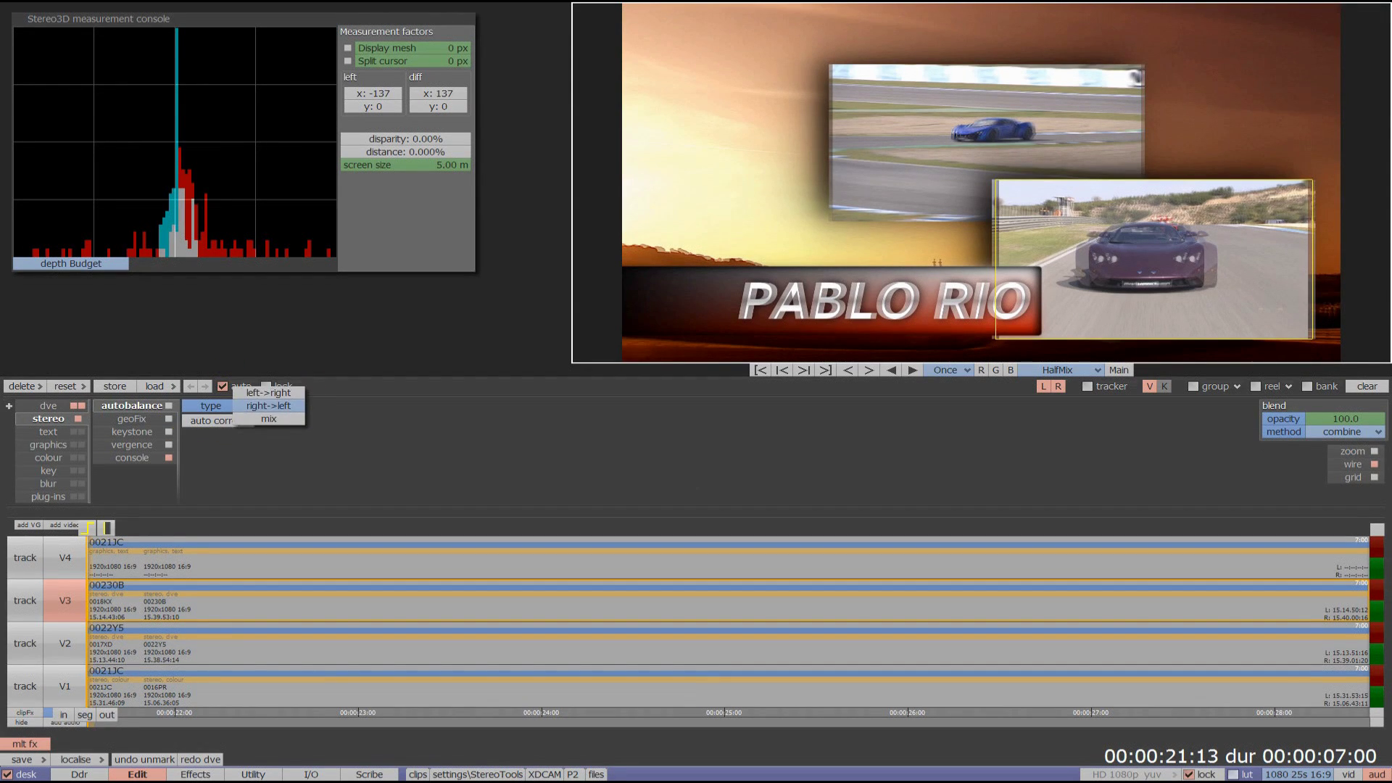
Keep autobalance type left->right and apply geoFix to show the eye corner offsets
left_click(267, 392)
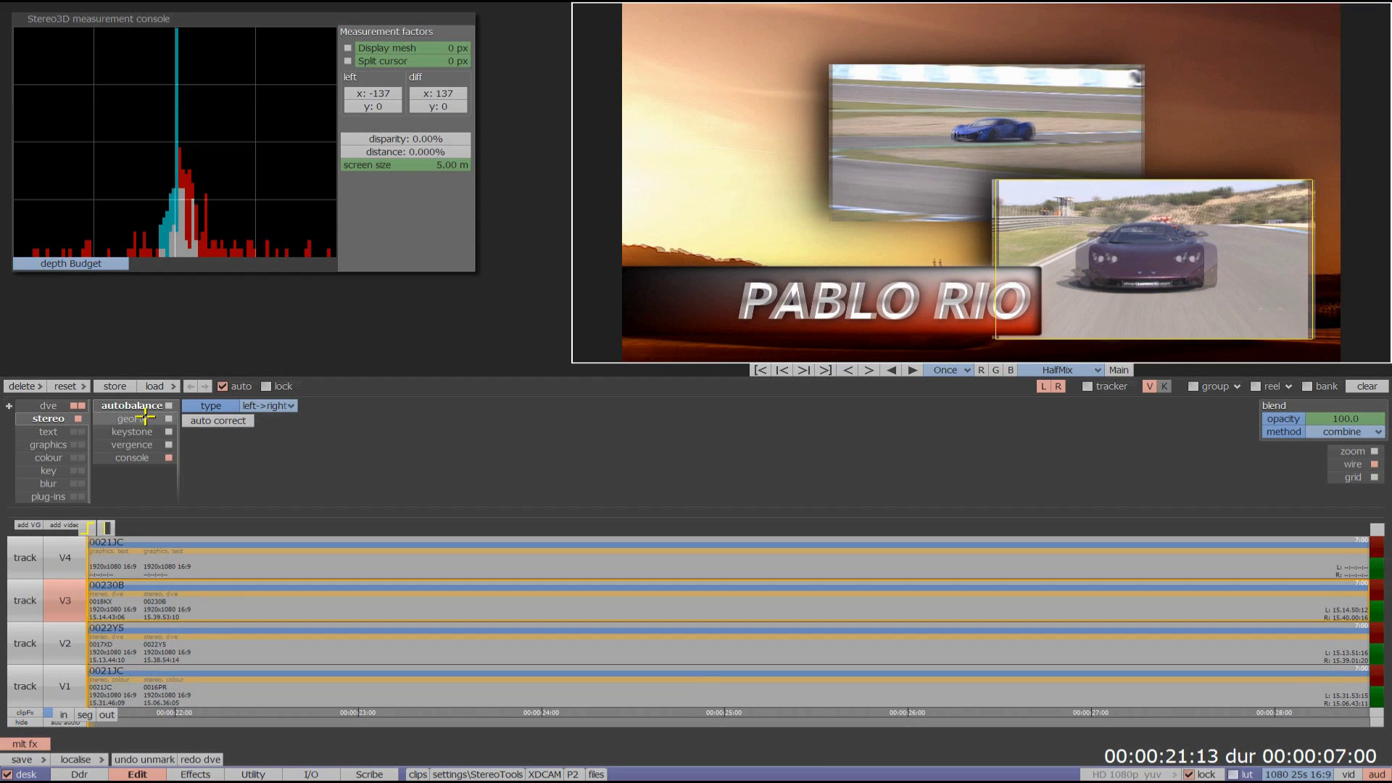
left_click(129, 417)
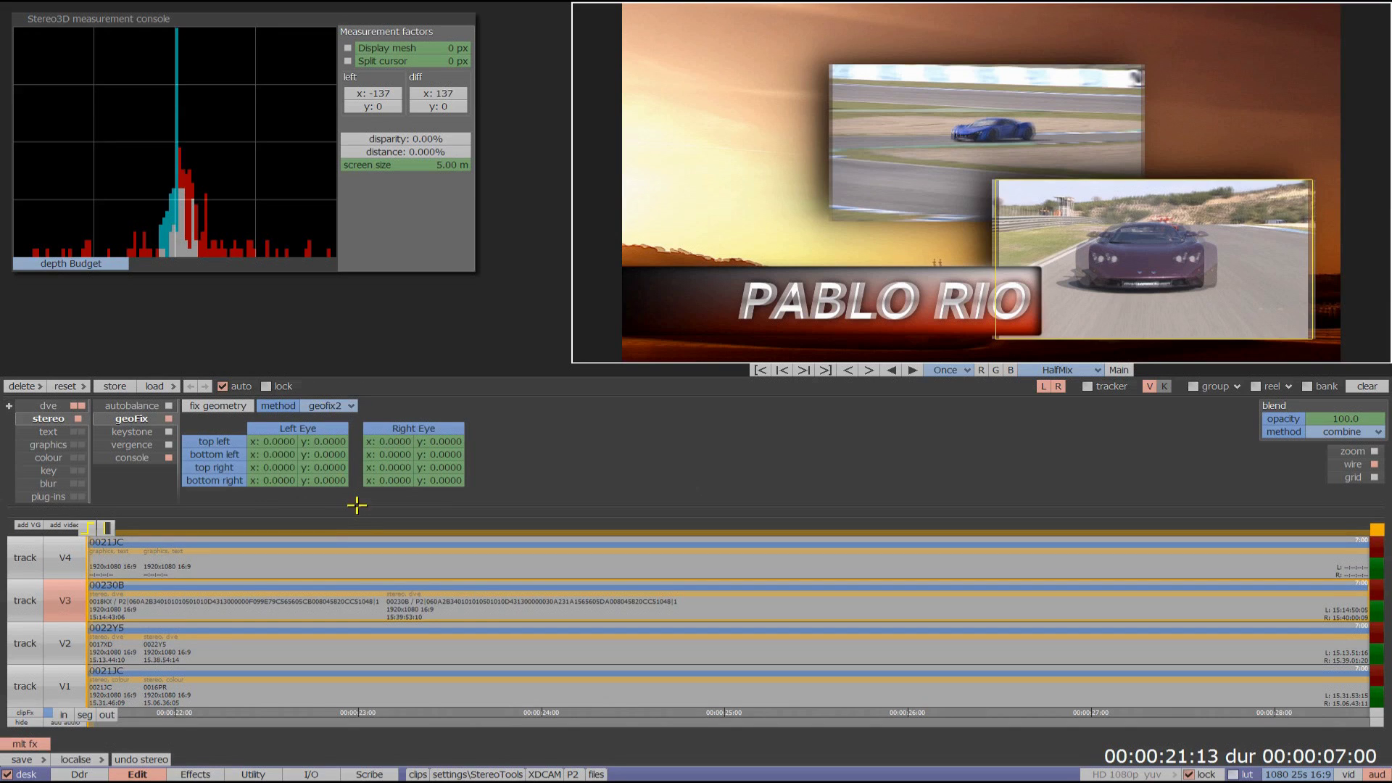
left_click(130, 445)
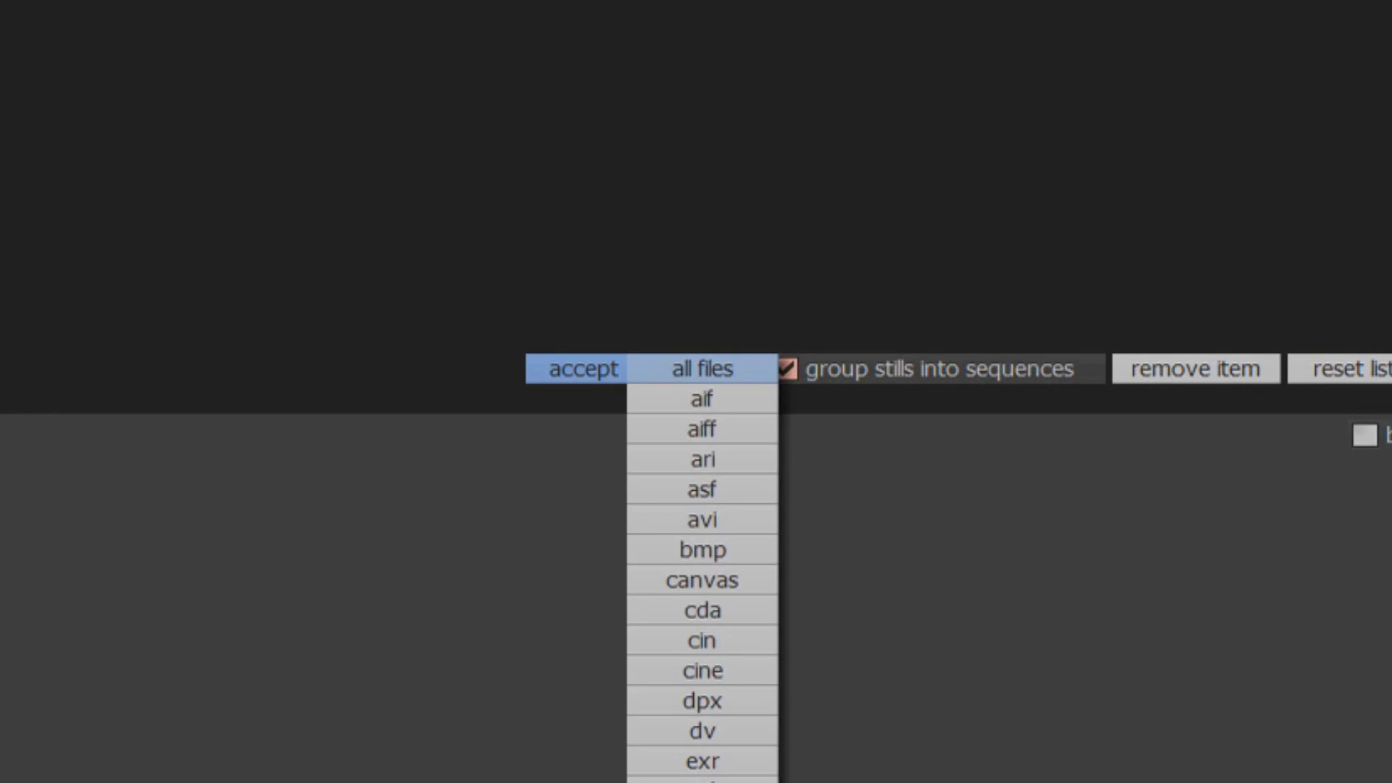
Add clips from a camera folder in S:\Import and inspect the Sony F65 clip's settings
scroll("down", 3)
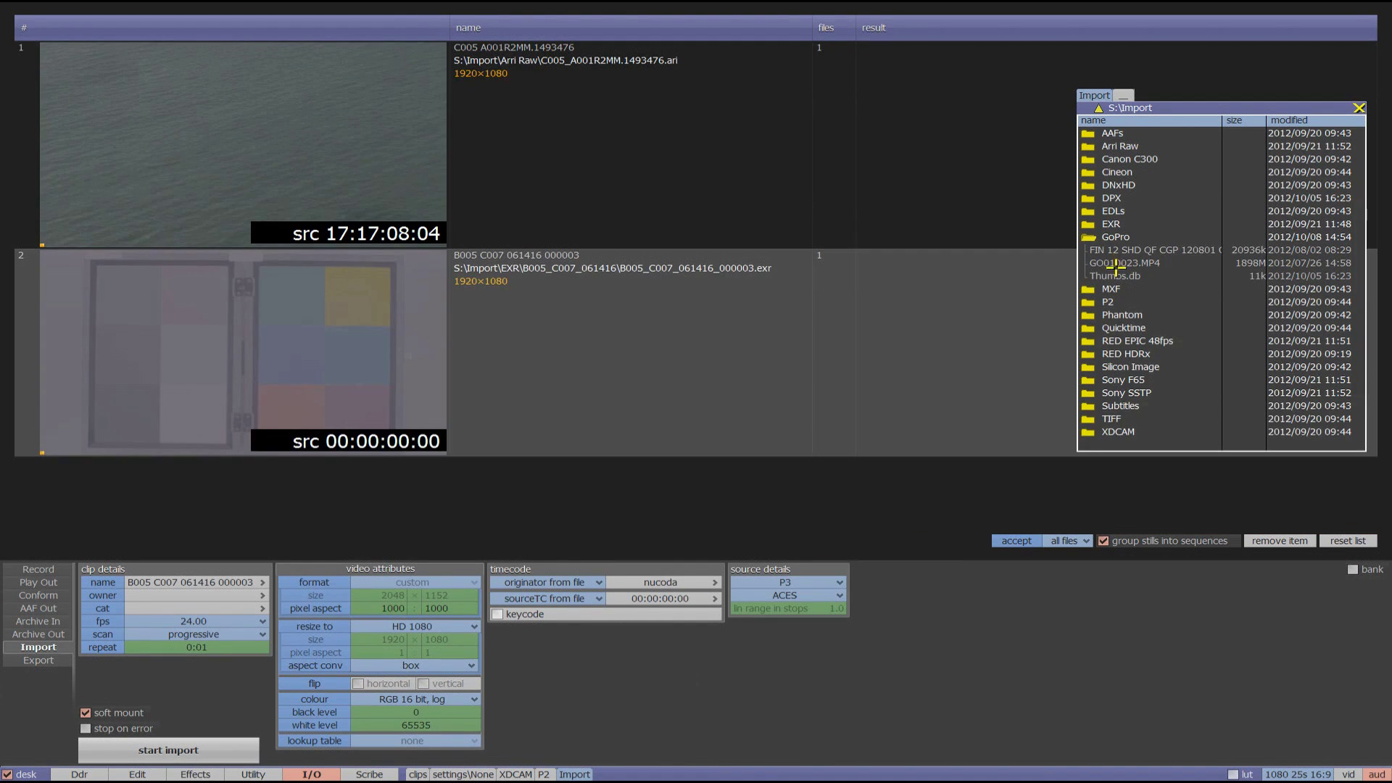
double_click(1124, 262)
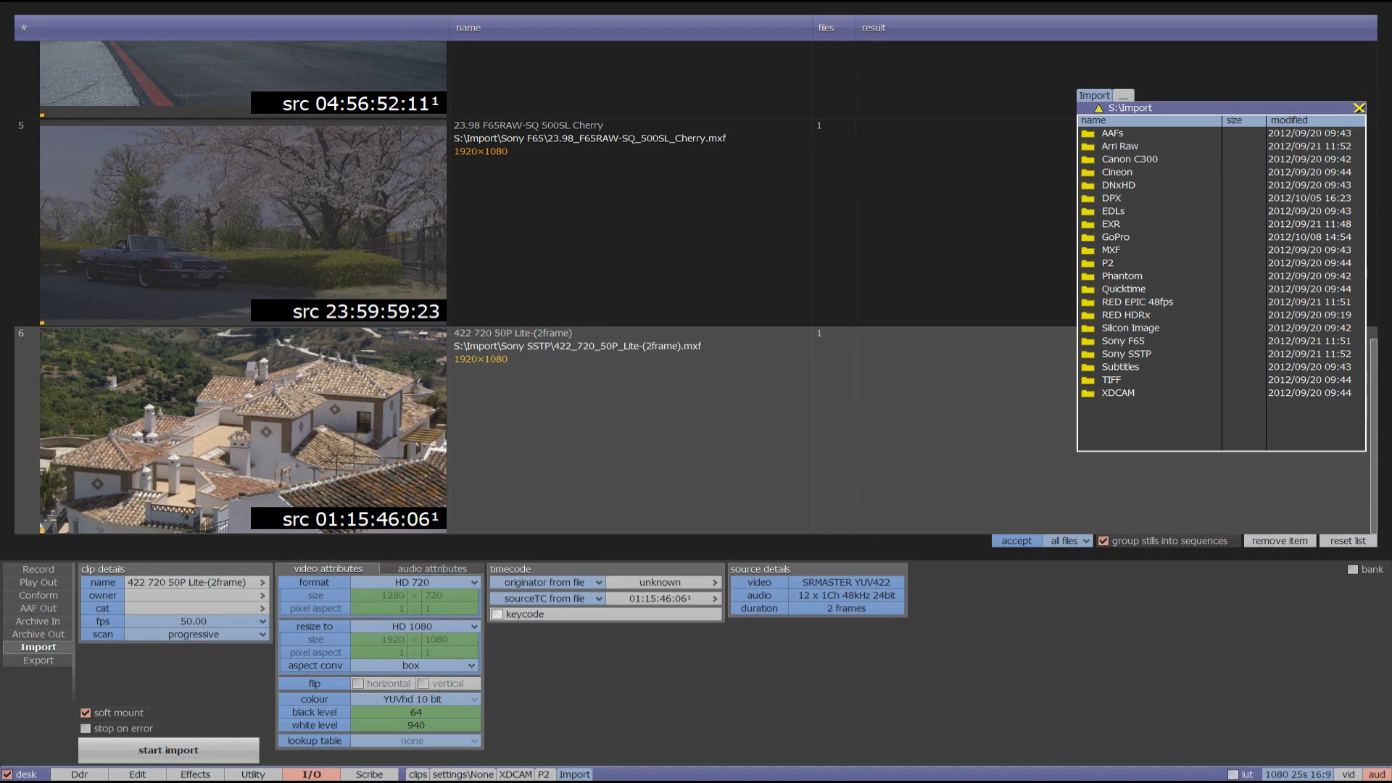
left_click(239, 217)
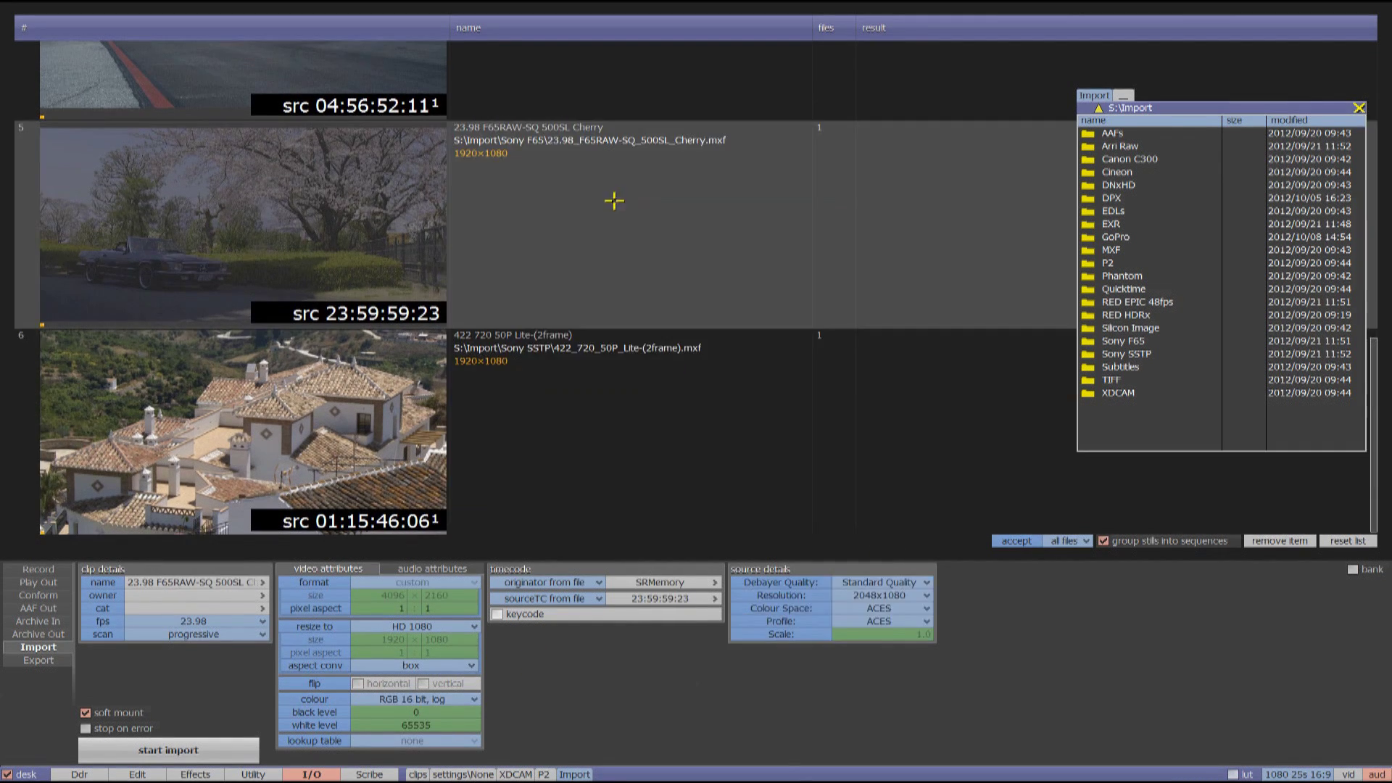